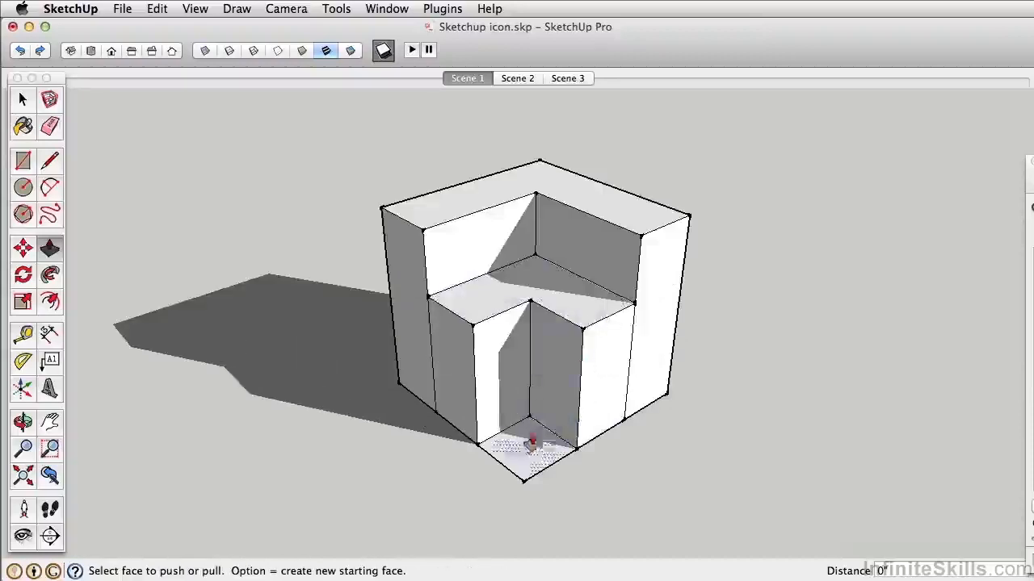
- Push the notch face into the block and paint its faces dark red
{"action": "left_click", "coordinate": [49, 126]}
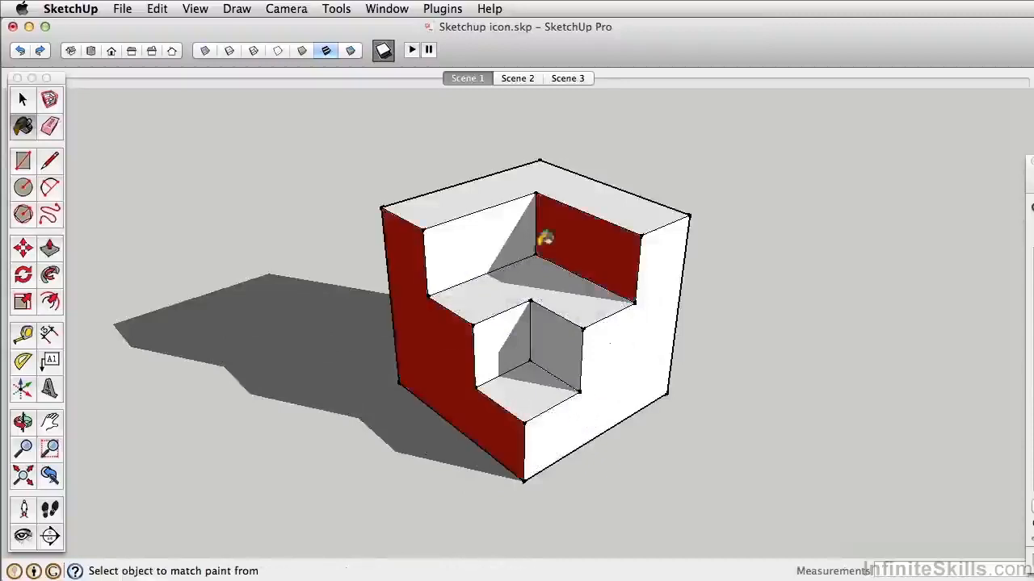
{"action": "left_click_drag", "start_coordinate": [546, 239], "coordinate": [898, 445]}
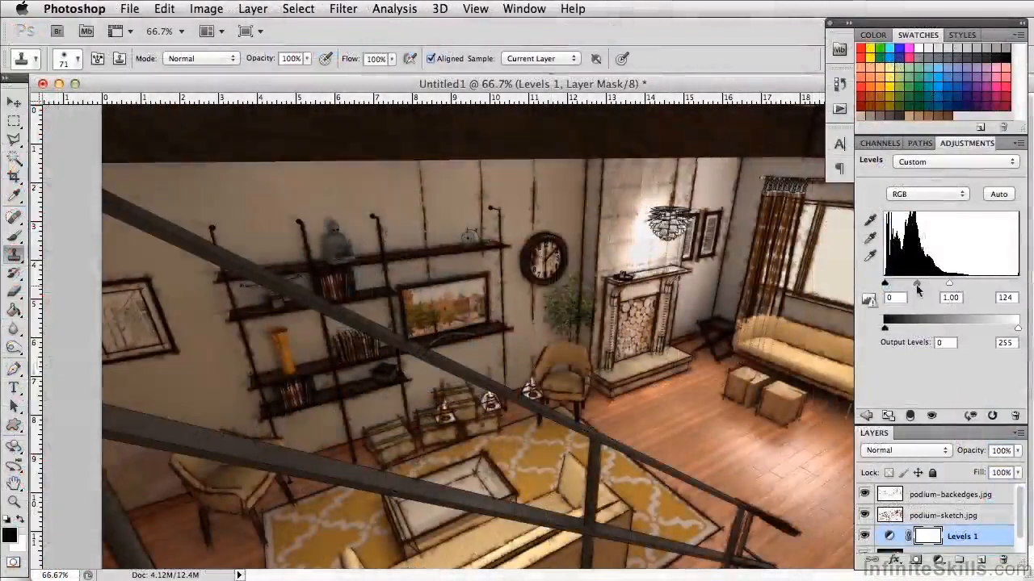
- Raise the Levels 1 midtone gamma to about 1.83 to brighten the rendering
{"action": "left_click_drag", "start_coordinate": [917, 283], "coordinate": [904, 283]}
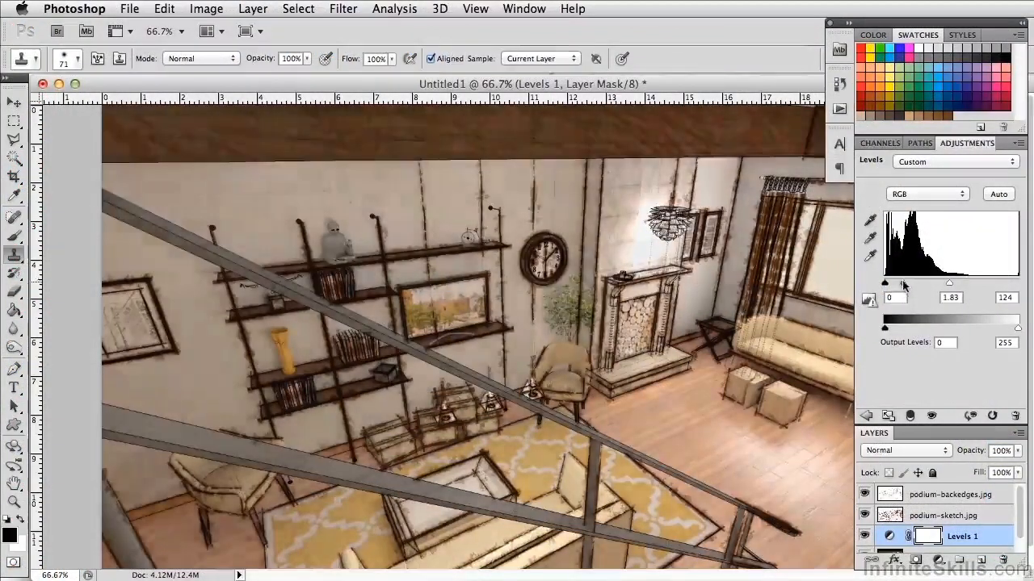
{"action": "left_click_drag", "start_coordinate": [882, 282], "coordinate": [895, 283]}
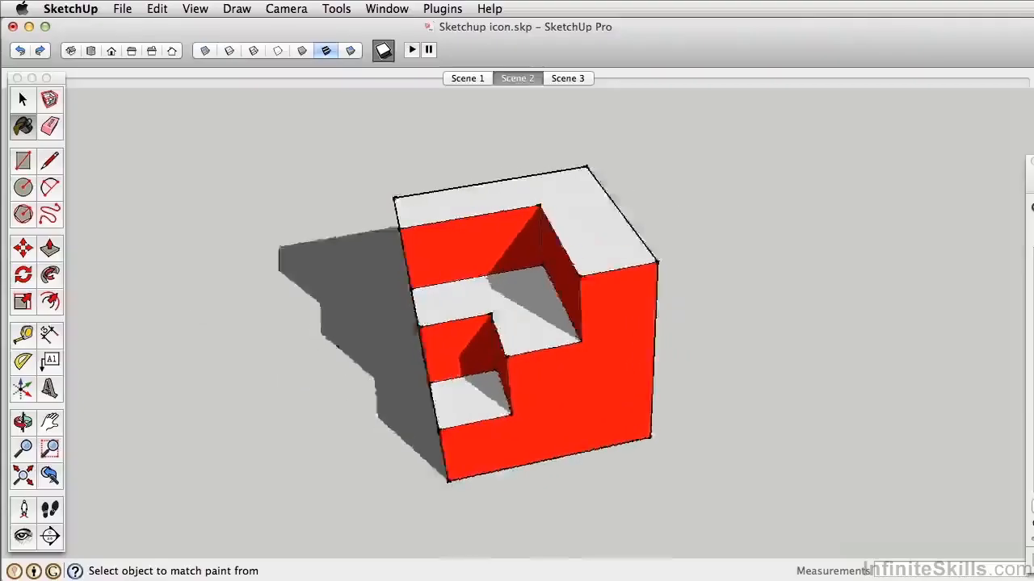
- Switch the red block model's view to Scene 3
{"action": "left_click", "coordinate": [569, 77]}
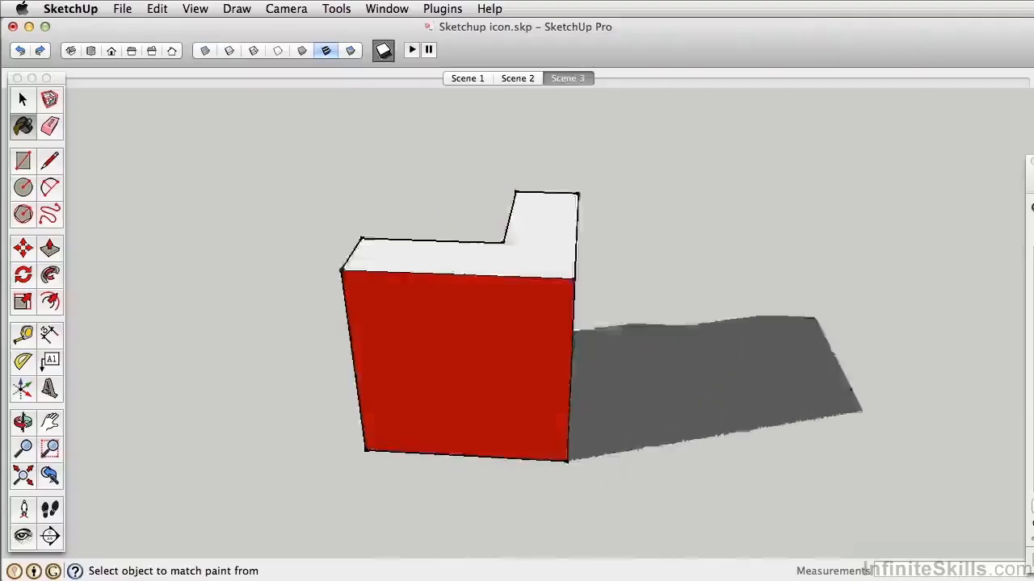